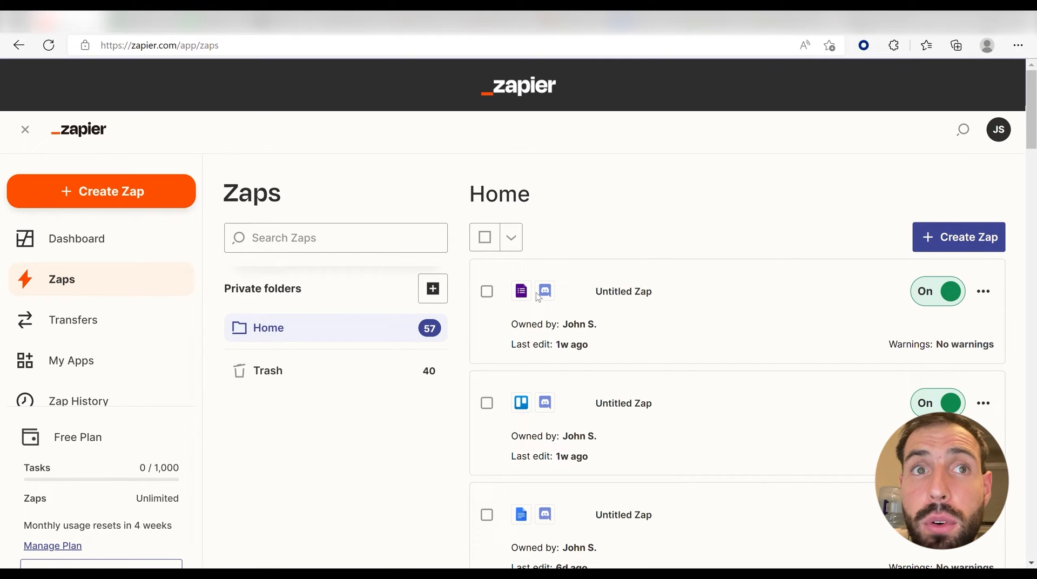
pyautogui.moveTo(778, 216)
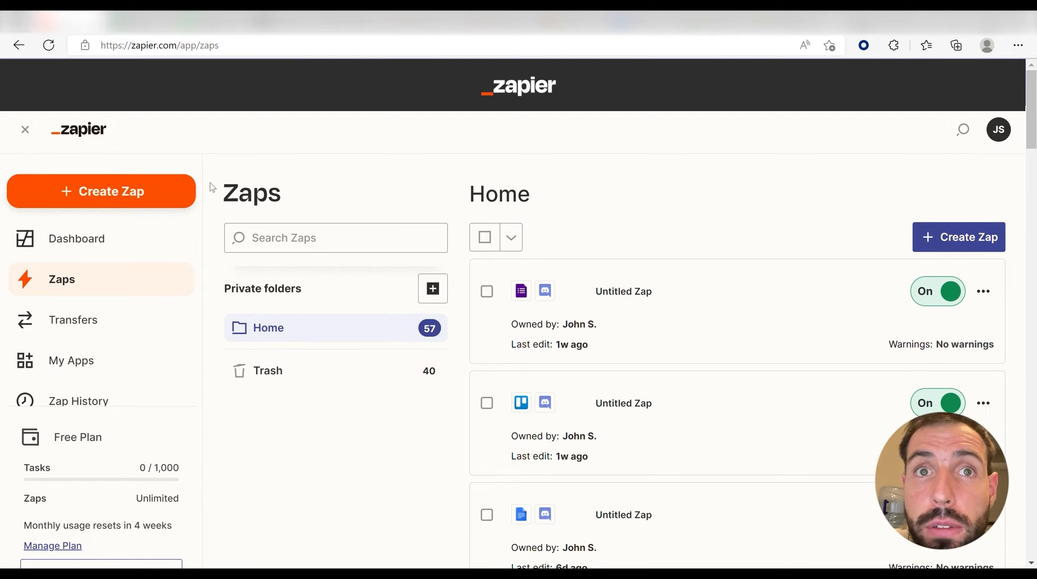
pyautogui.moveTo(768, 230)
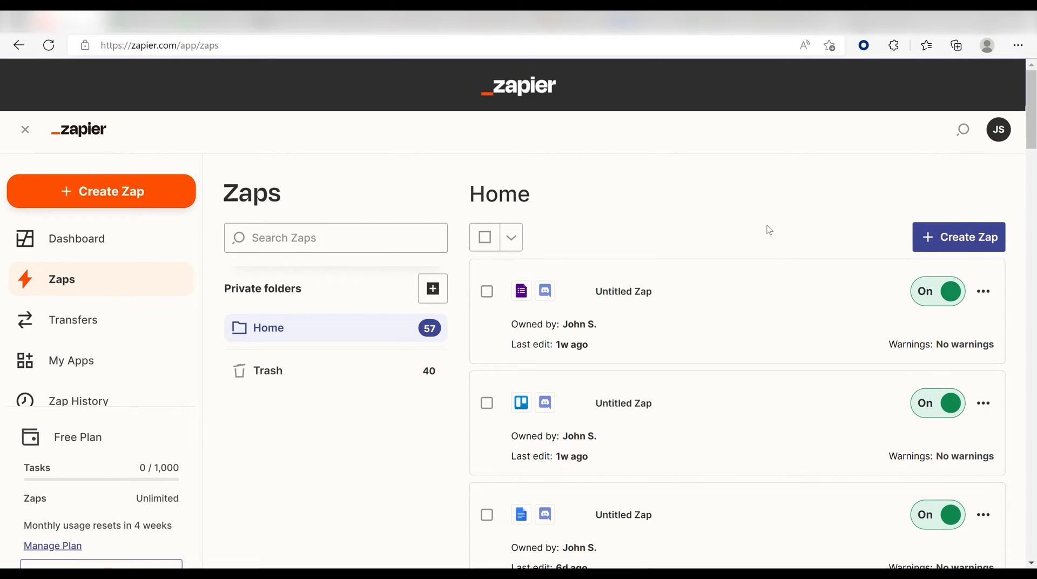
pyautogui.moveTo(401, 198)
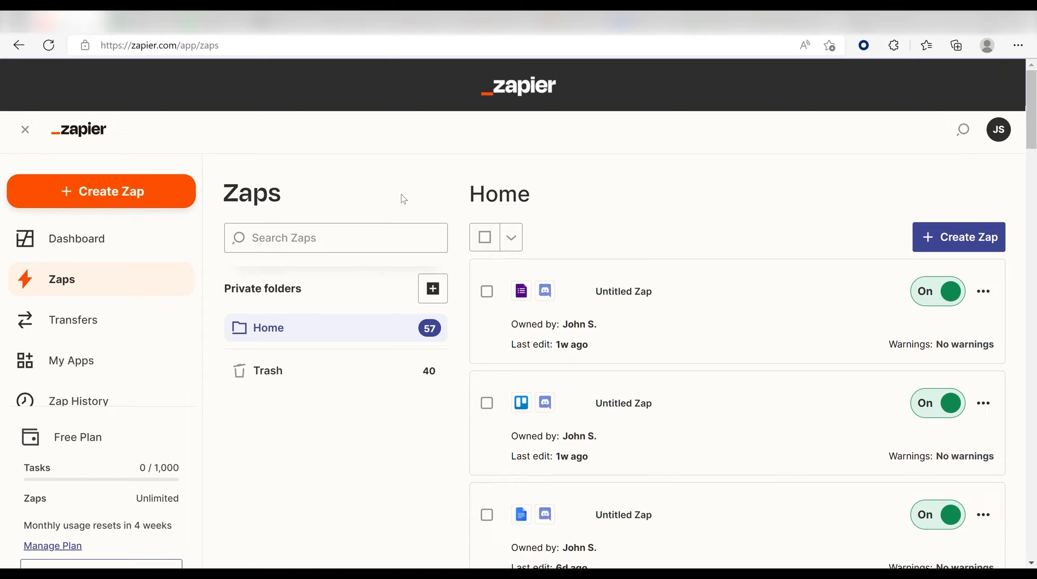
# Create a new Zap triggered by Spotify's New Playlist event.
pyautogui.click(101, 192)
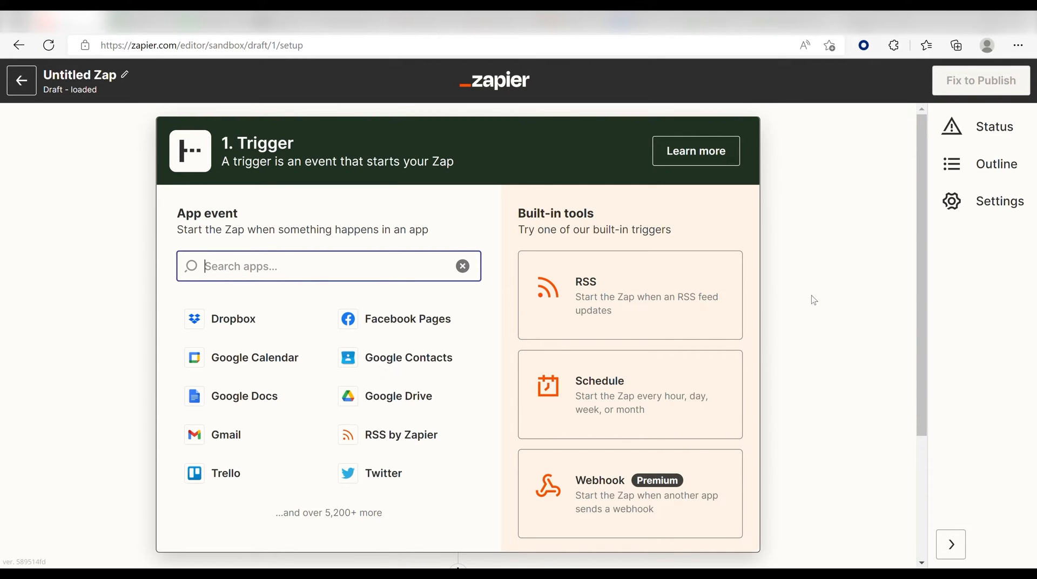
pyautogui.write('spotify')
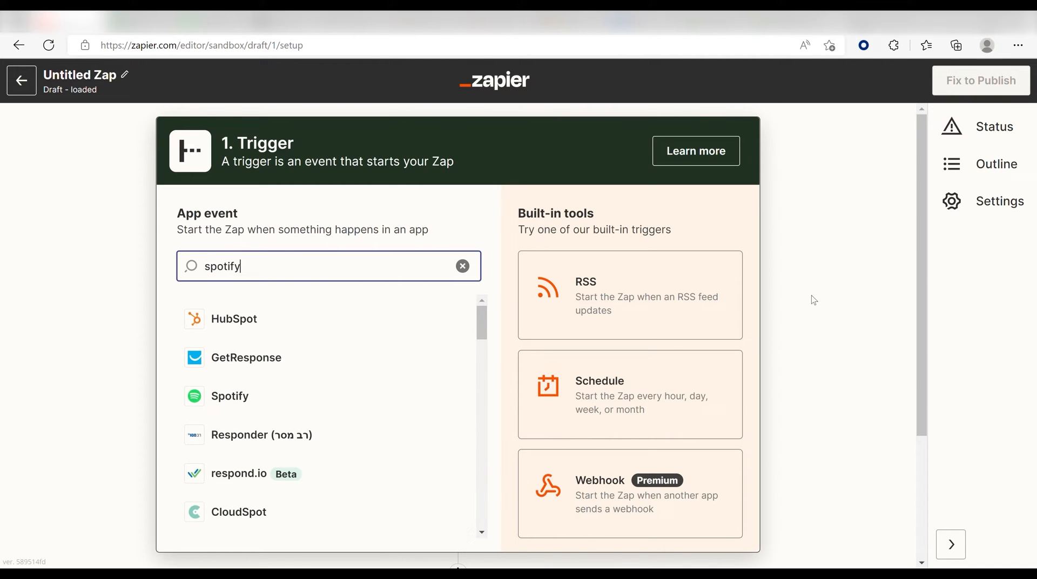
pyautogui.click(229, 396)
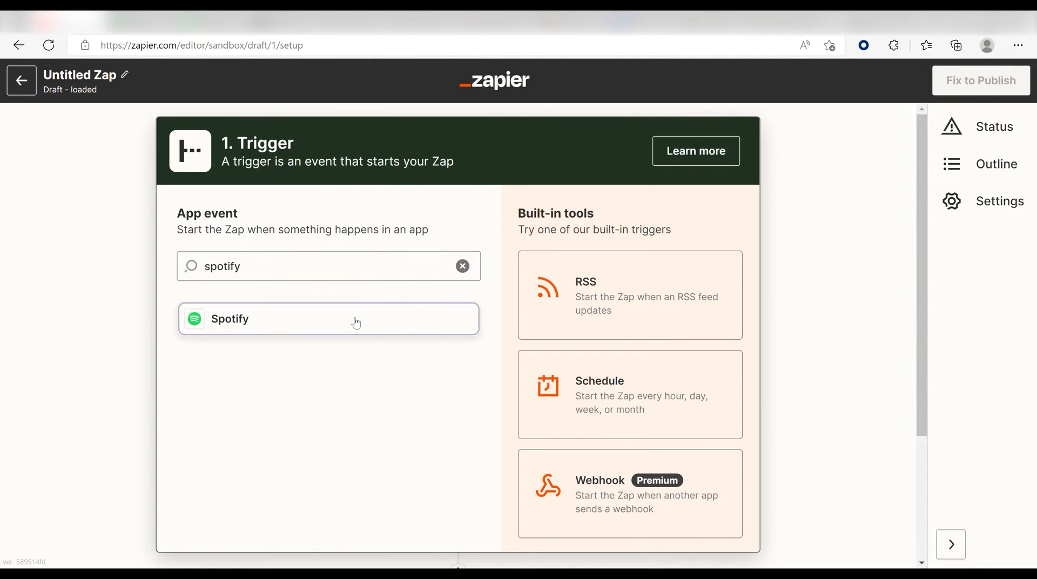
pyautogui.click(327, 319)
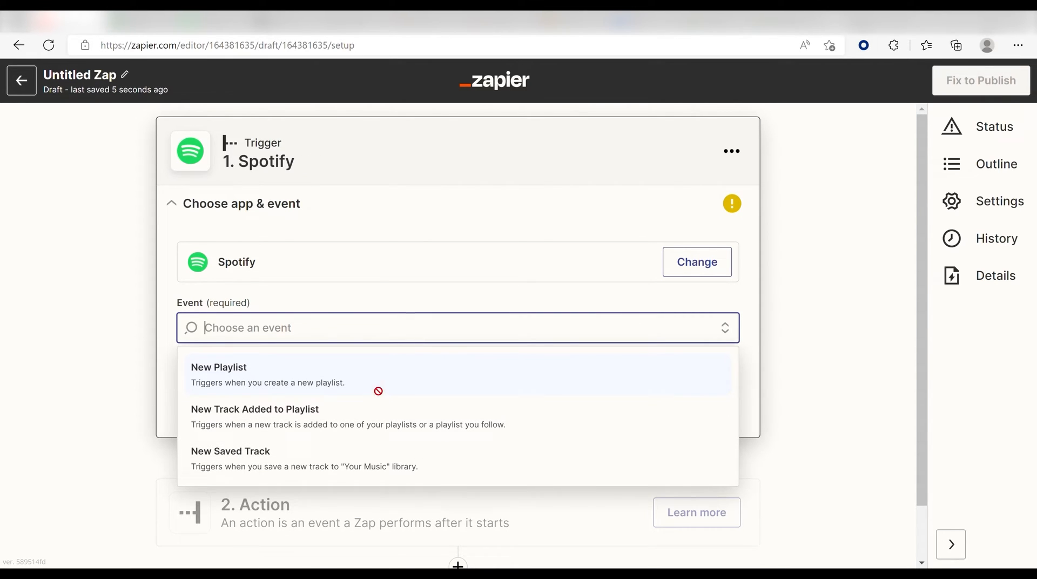
pyautogui.click(218, 367)
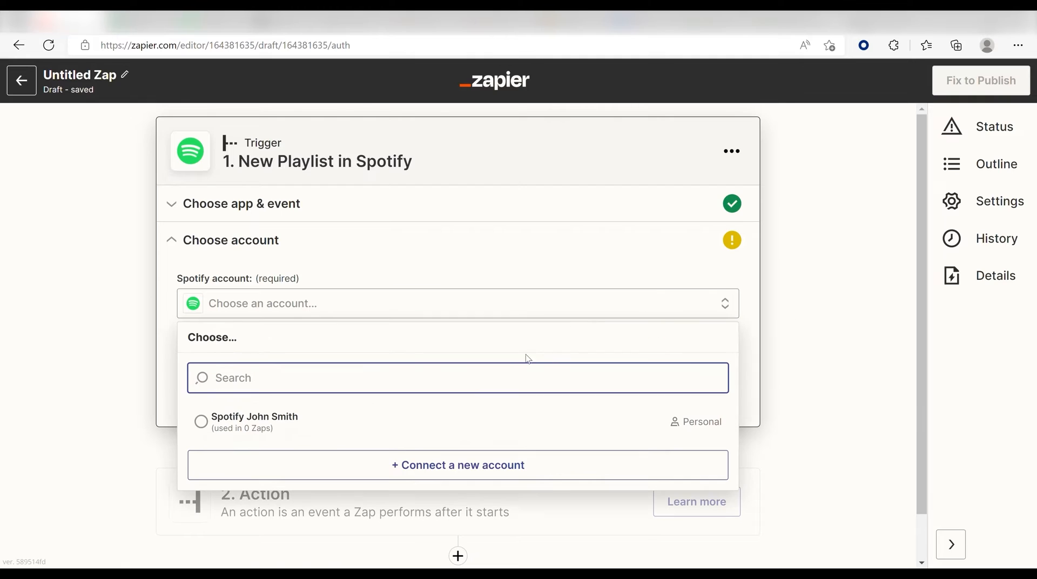
# Authorize a Spotify account for Zapier and confirm it on the trigger.
pyautogui.click(255, 421)
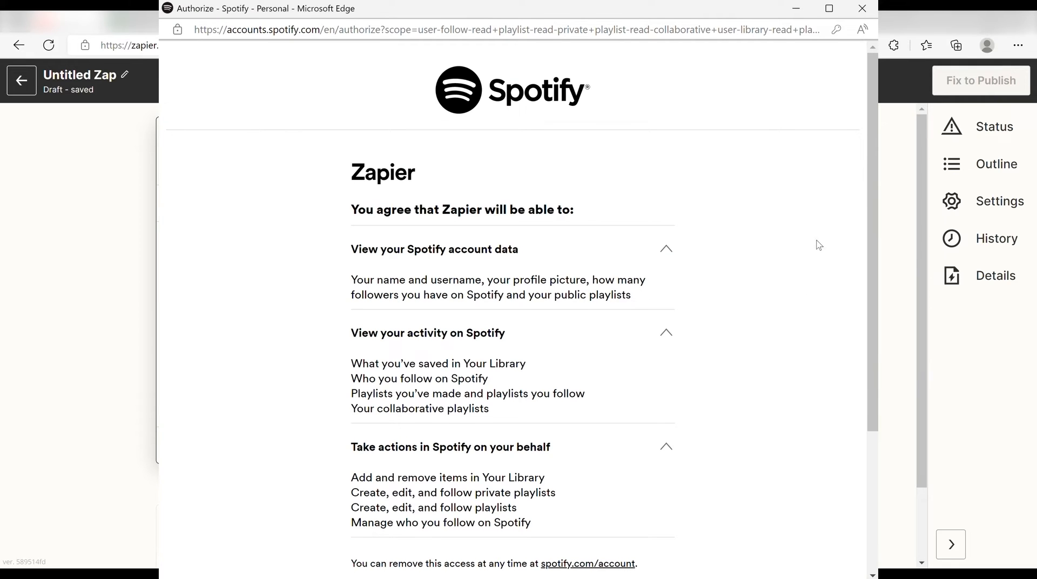
pyautogui.scroll(-3)
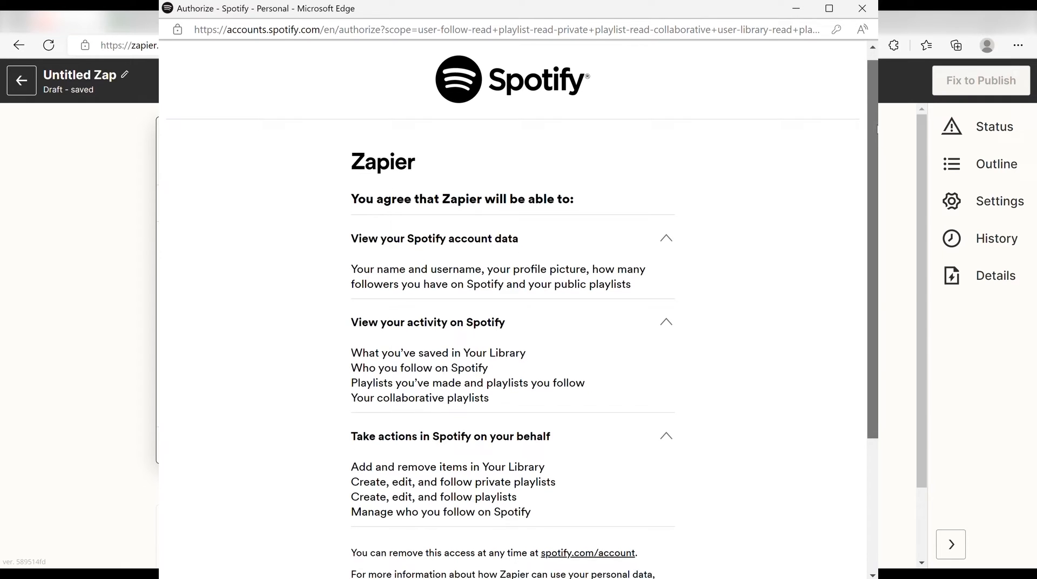
pyautogui.scroll(-3)
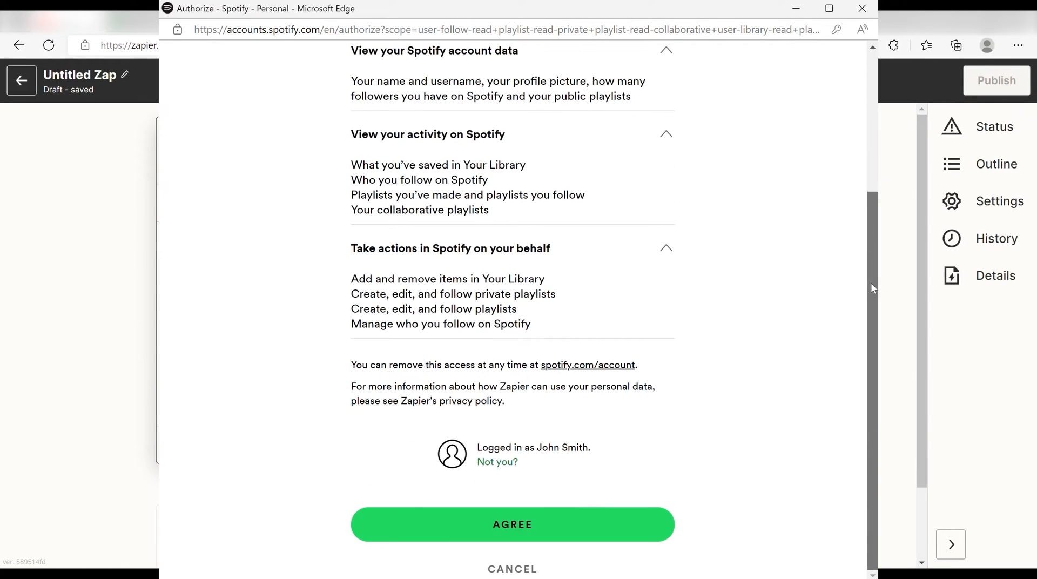
pyautogui.moveTo(584, 533)
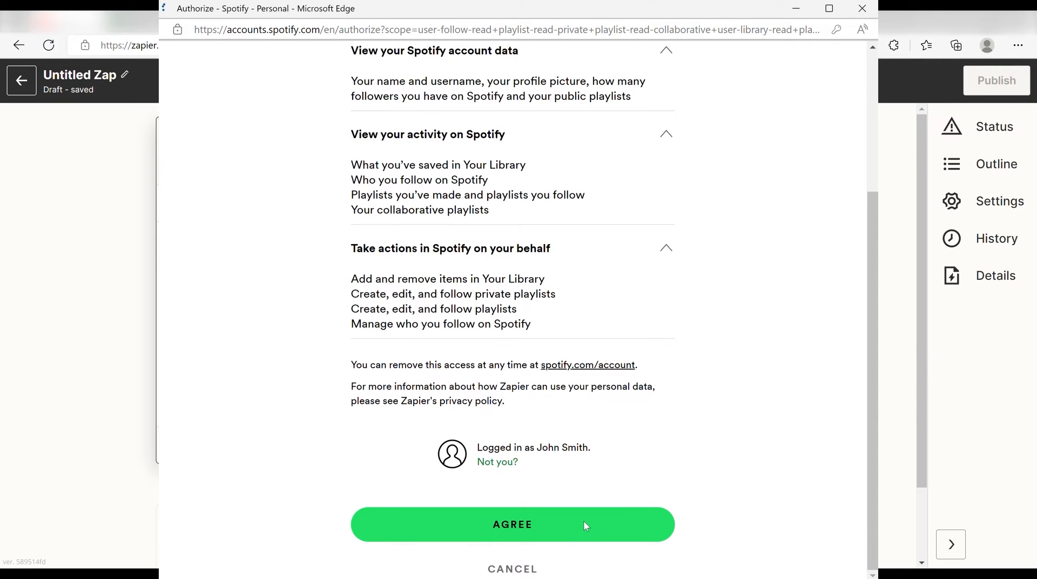
pyautogui.click(513, 524)
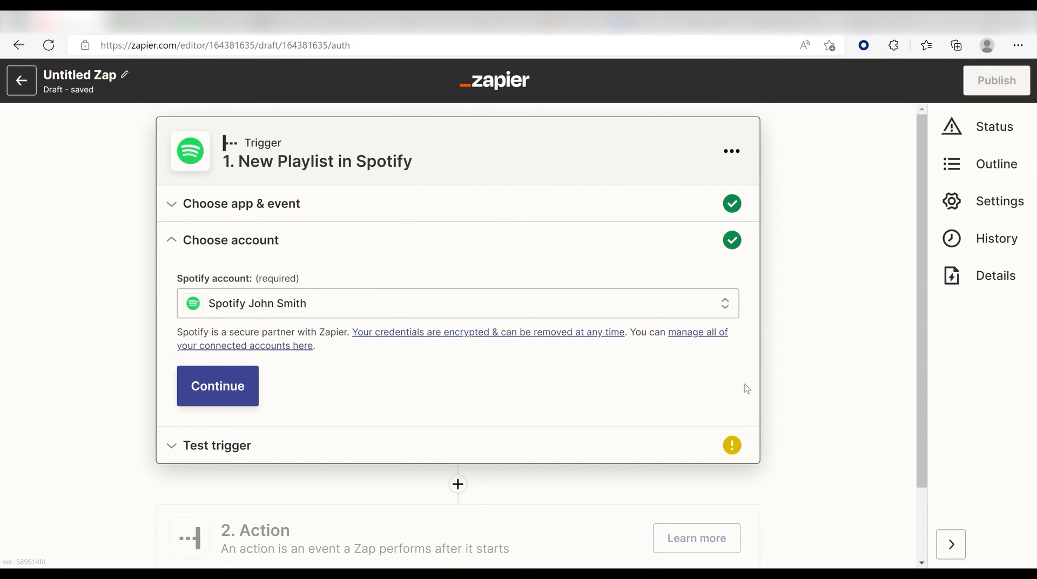
pyautogui.click(217, 386)
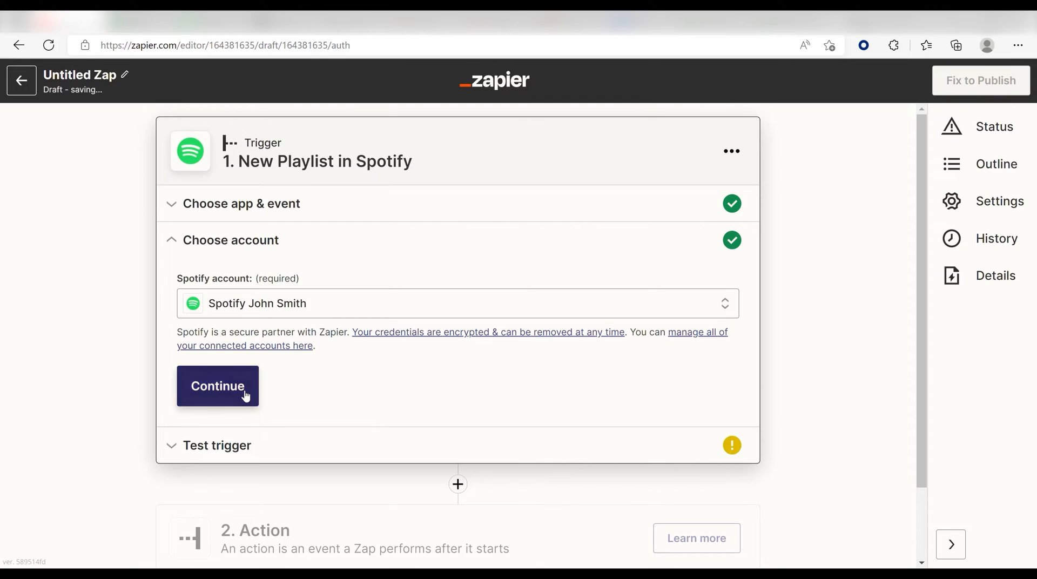
# Test the Spotify trigger and review the returned Playlist A sample data.
pyautogui.click(218, 386)
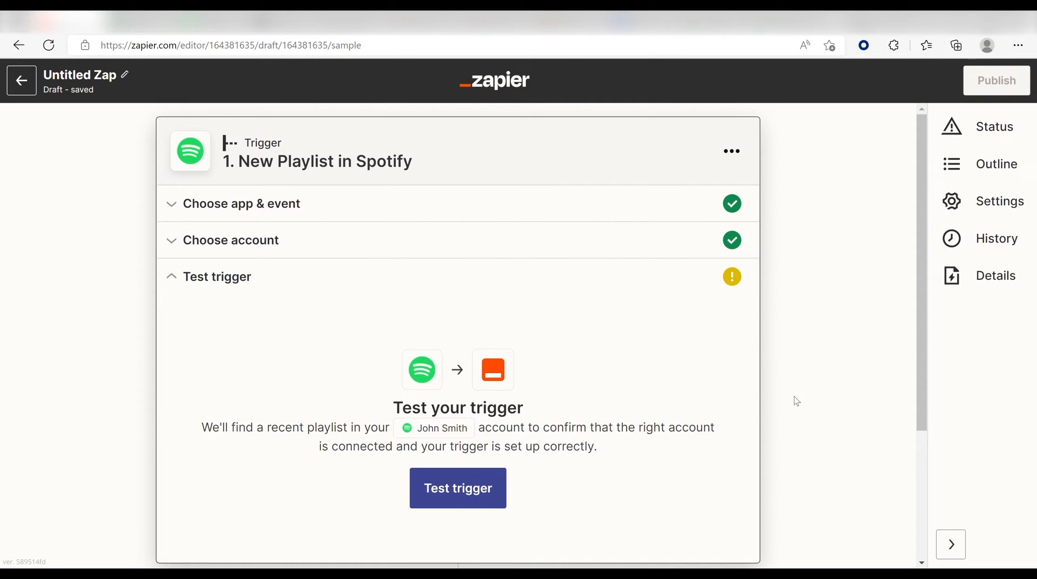
pyautogui.moveTo(786, 434)
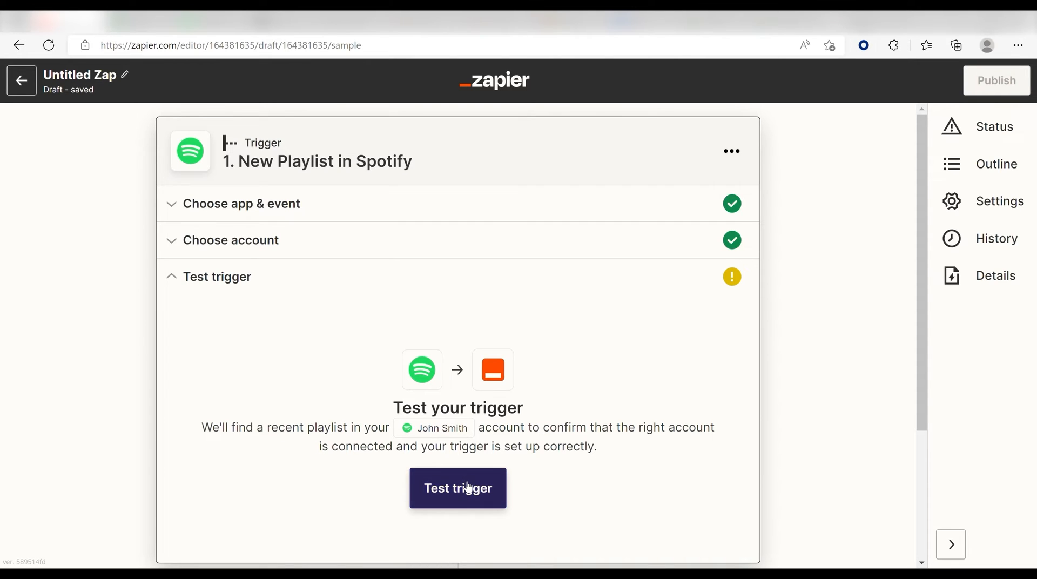
pyautogui.click(457, 488)
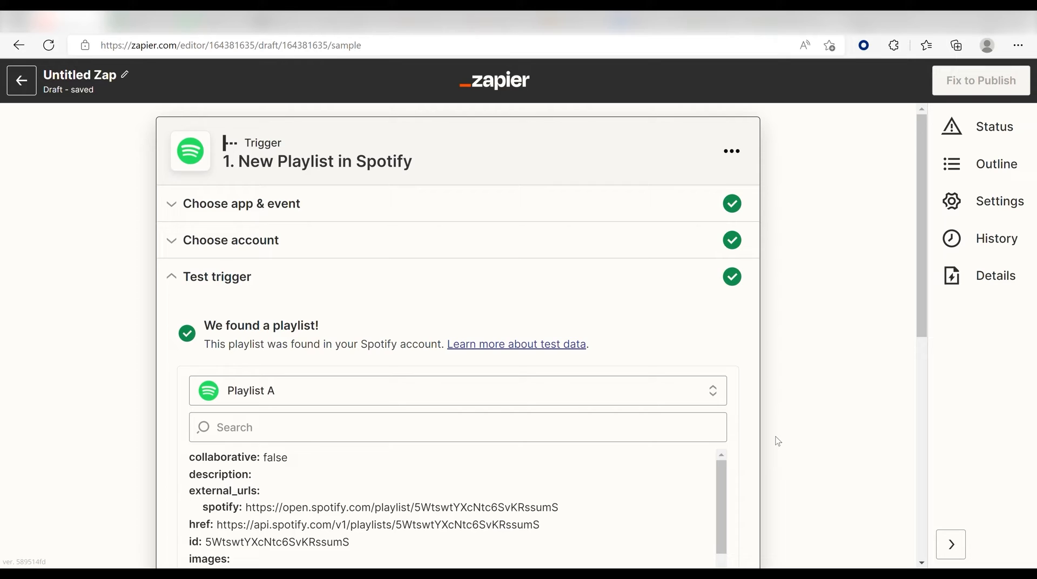
pyautogui.scroll(-3)
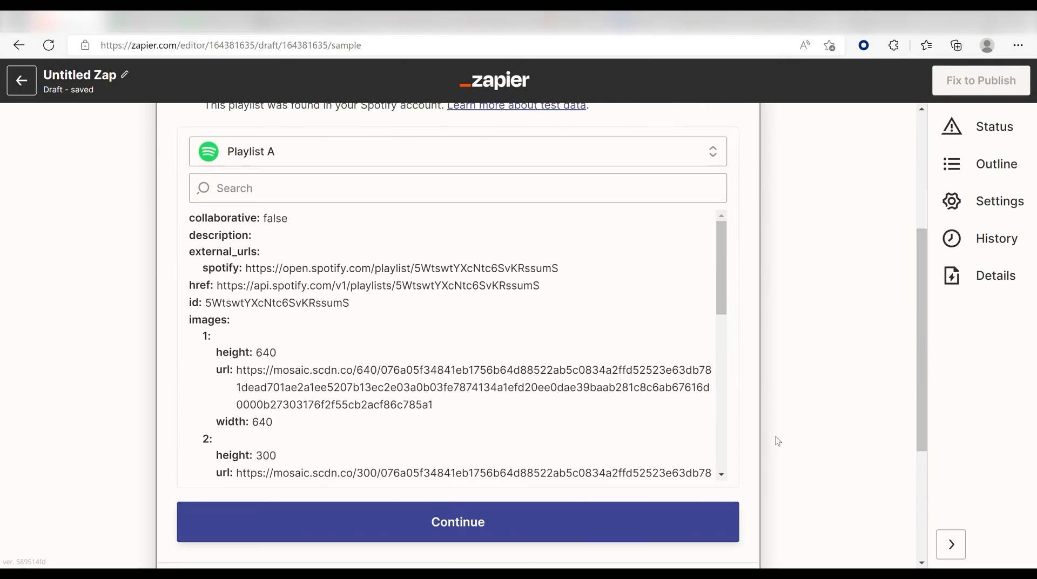
# Add a Google Meet 'Schedule a Meeting' action after the trigger.
pyautogui.click(457, 521)
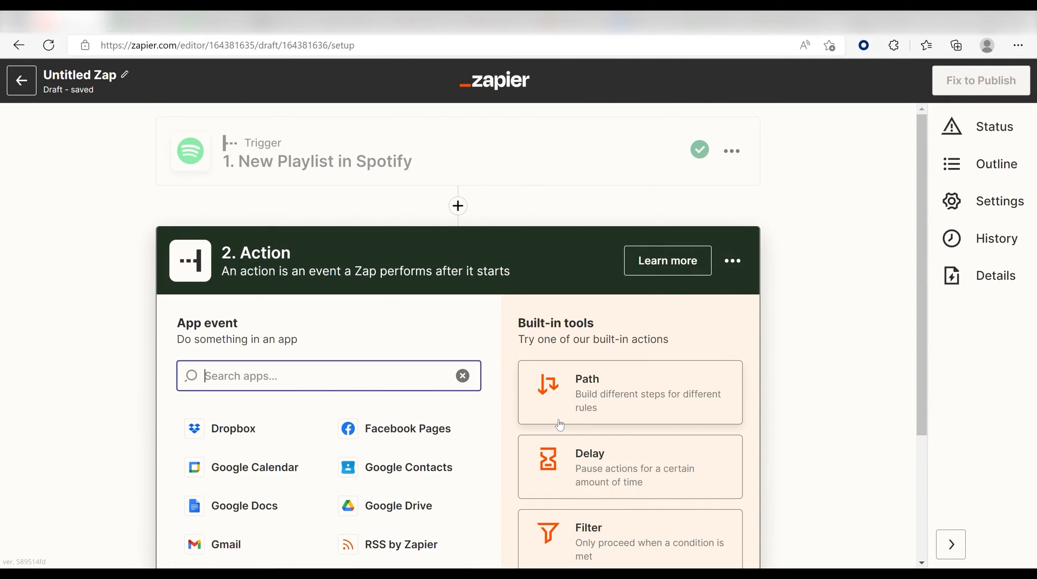
pyautogui.write('google meet')
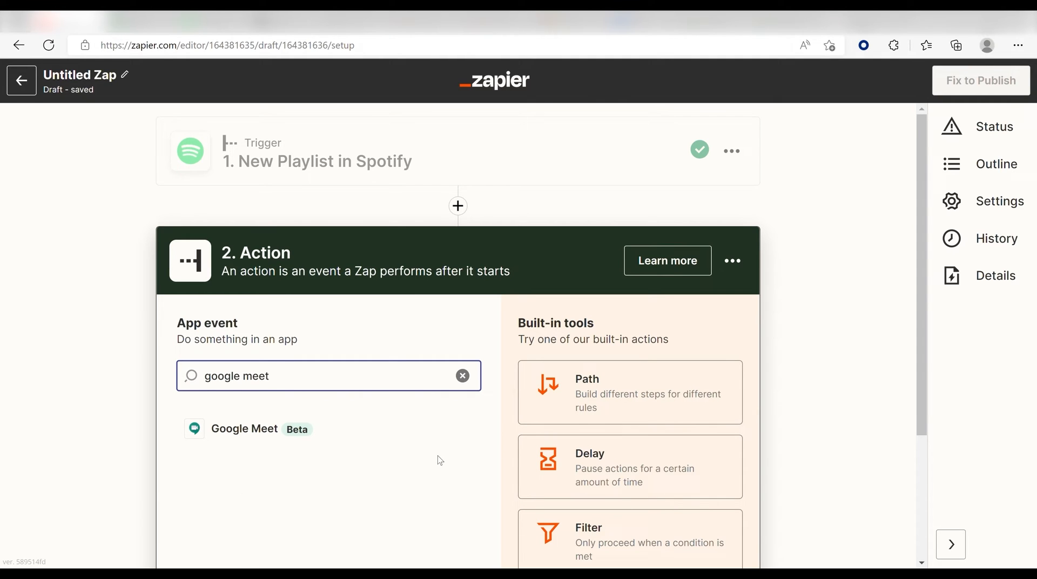
pyautogui.click(243, 428)
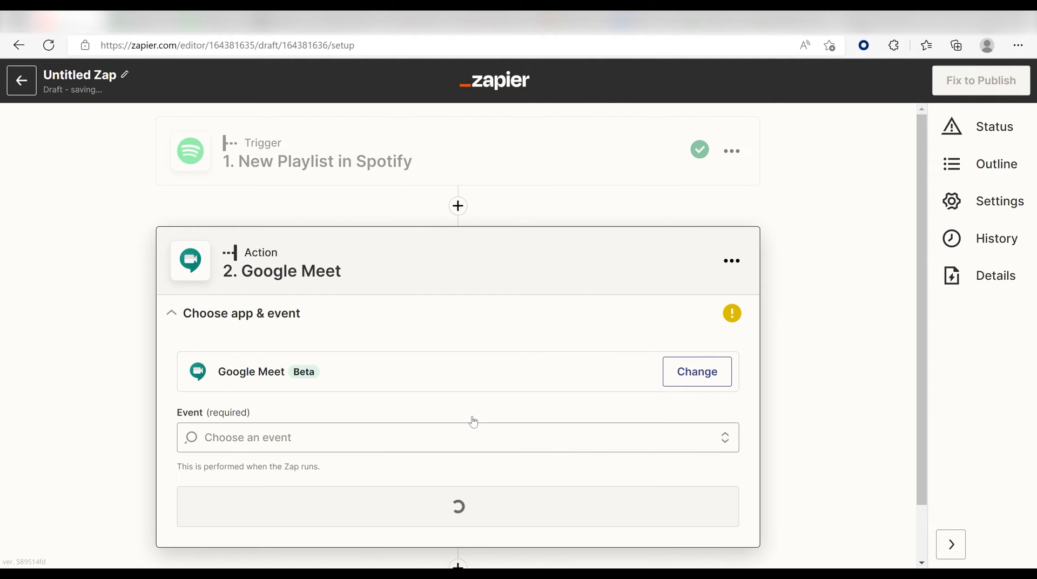
pyautogui.click(458, 437)
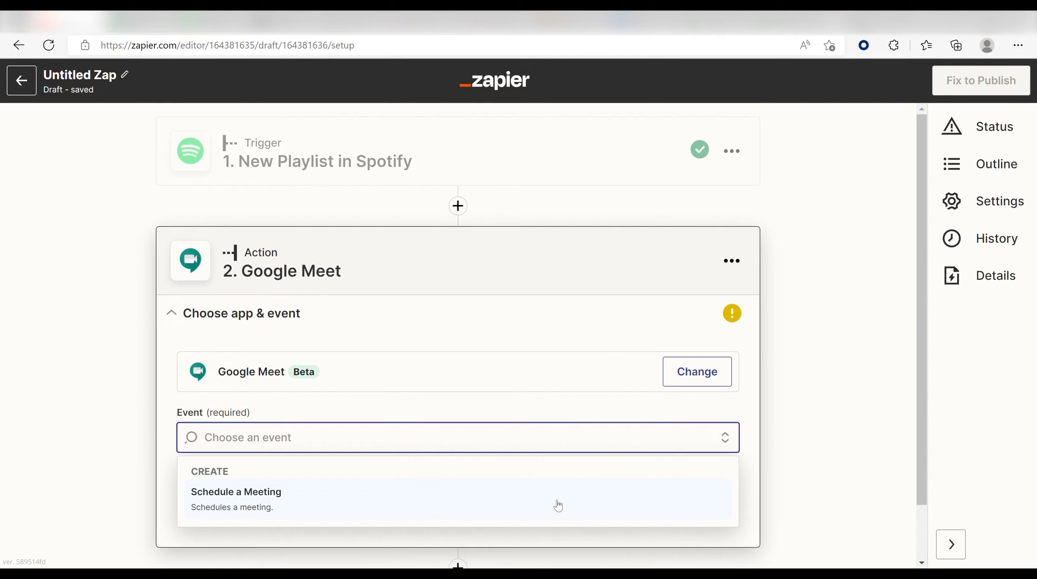
pyautogui.click(236, 492)
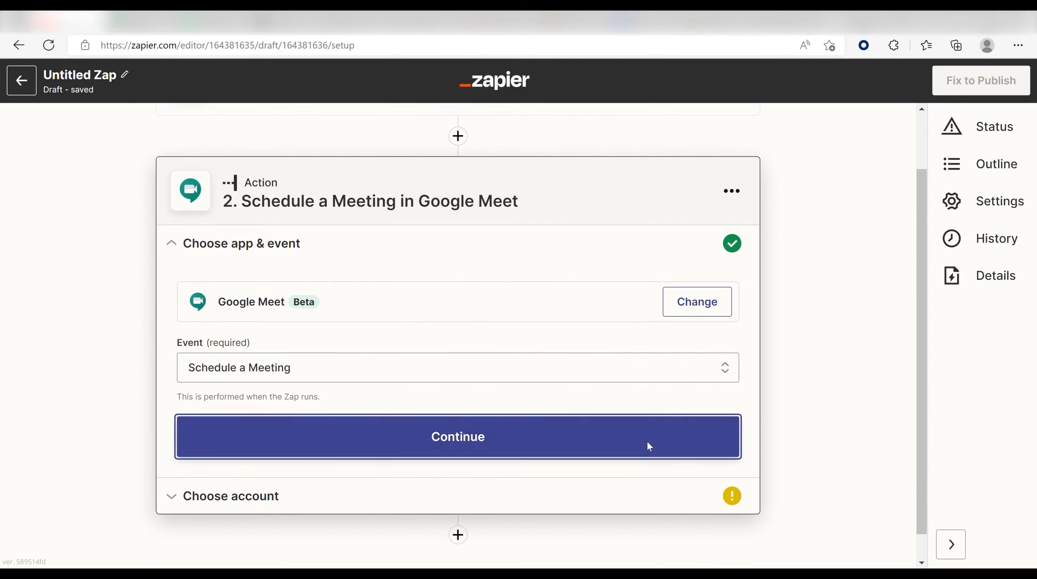
pyautogui.click(457, 436)
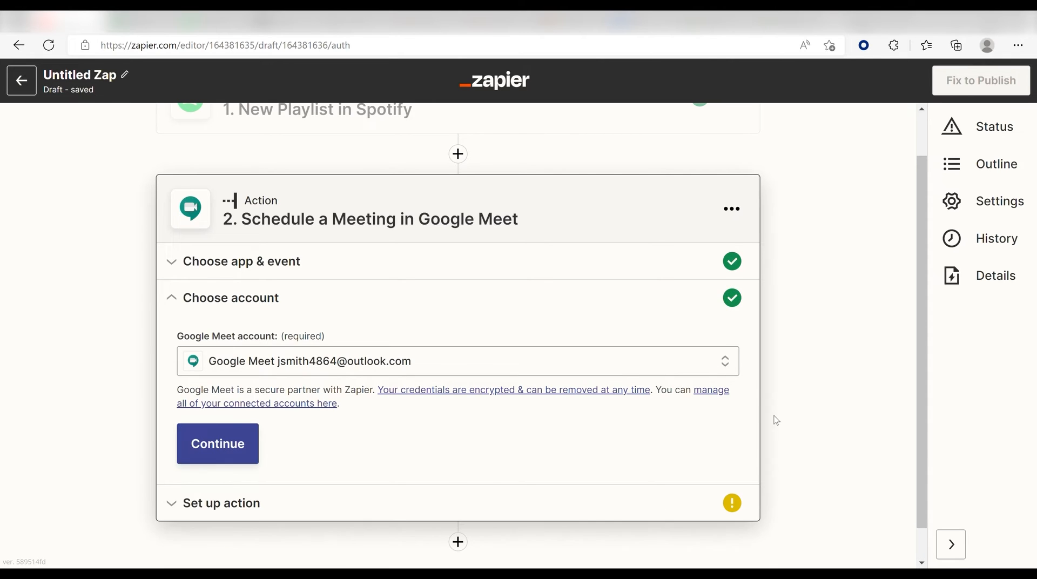
# Connect and authorize the Google account for the Google Meet action.
pyautogui.click(217, 443)
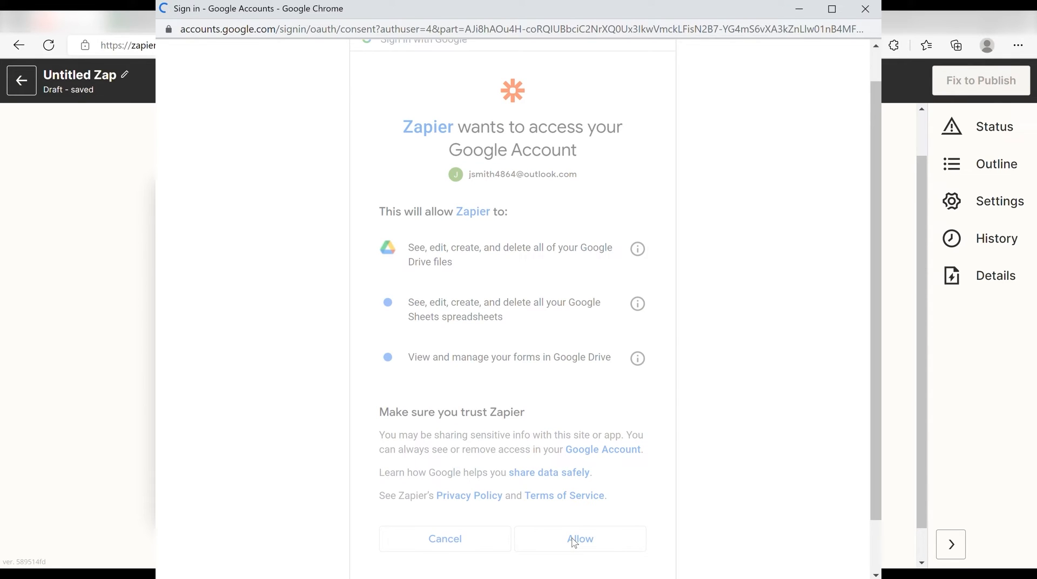
pyautogui.click(579, 538)
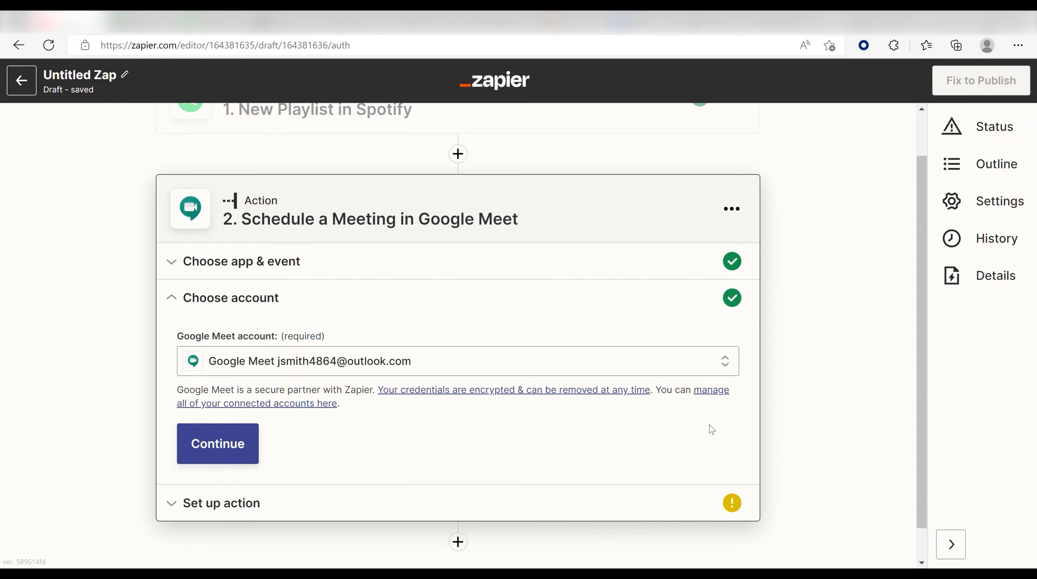
pyautogui.click(217, 443)
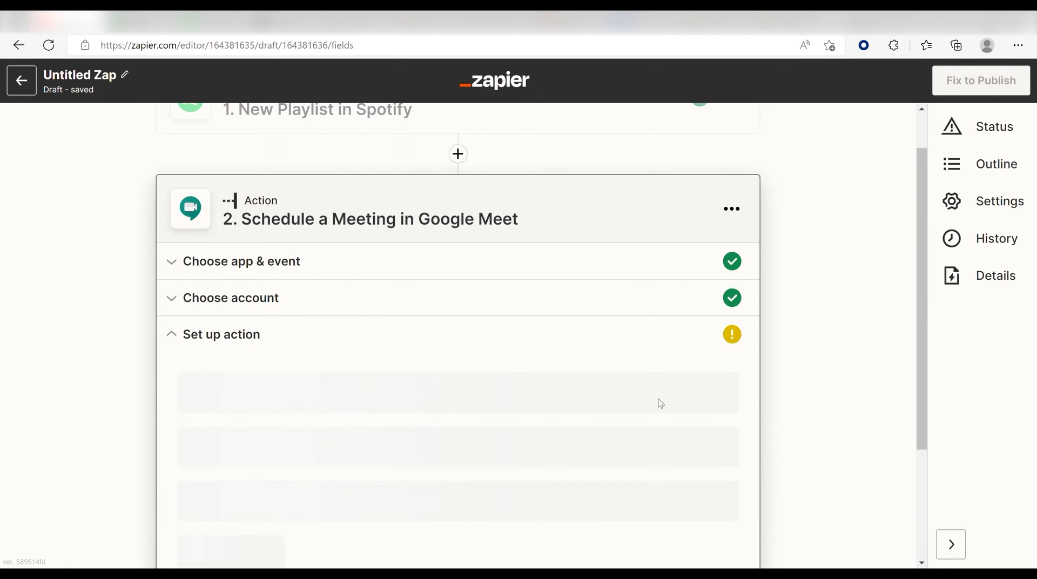
# Choose the connected account's calendar for the meeting.
pyautogui.scroll(-3)
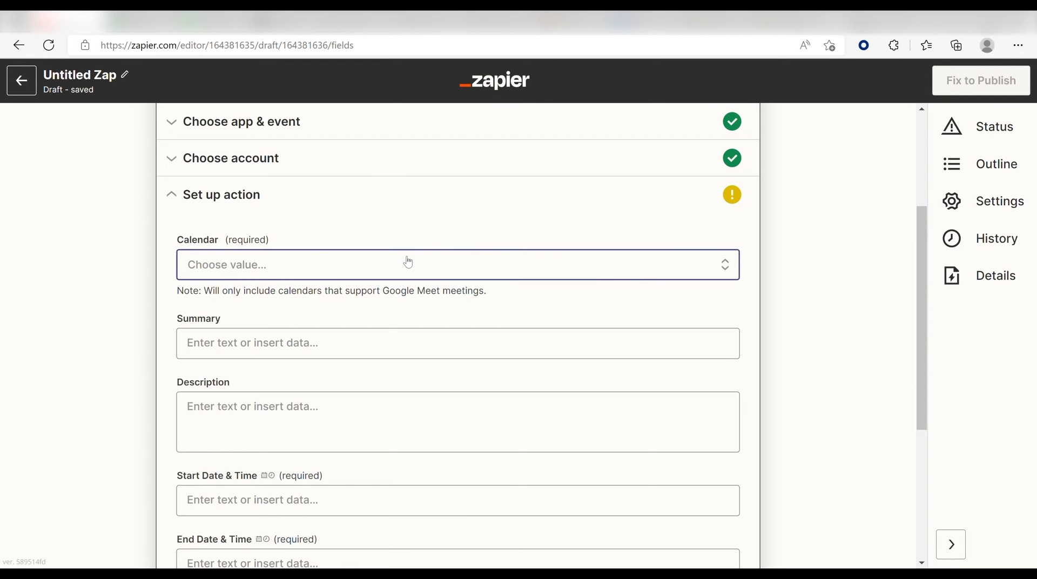
pyautogui.click(456, 264)
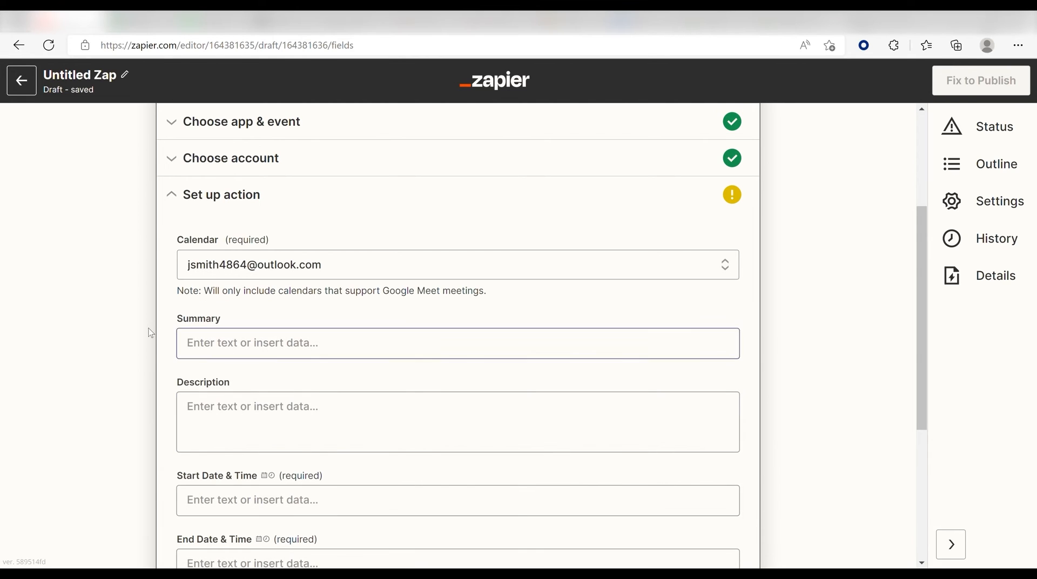
pyautogui.click(457, 343)
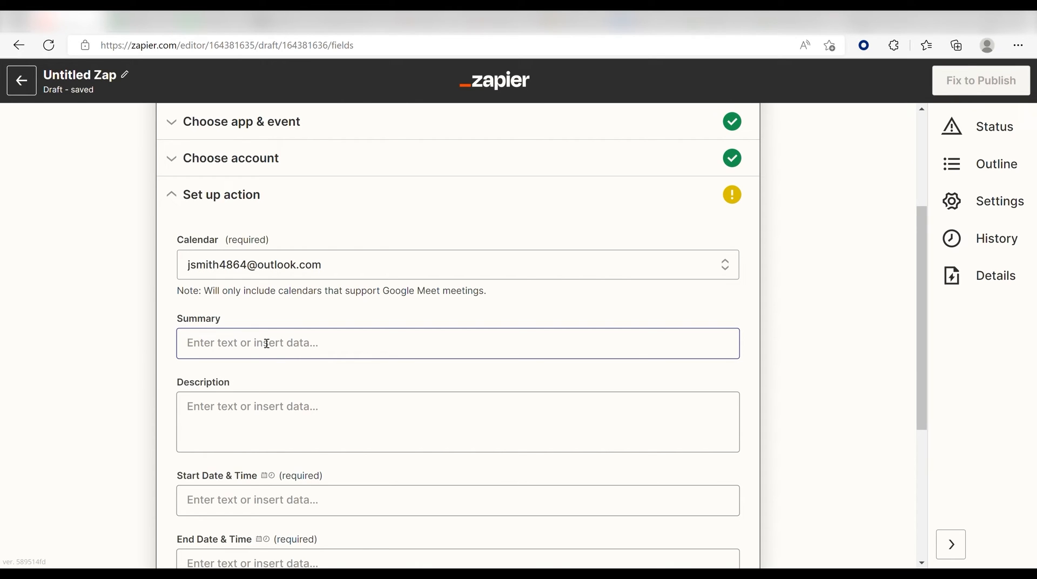
# Set the summary to the owner's name plus 'is hosting a virtual workout class every Tuesday!'.
pyautogui.click(457, 343)
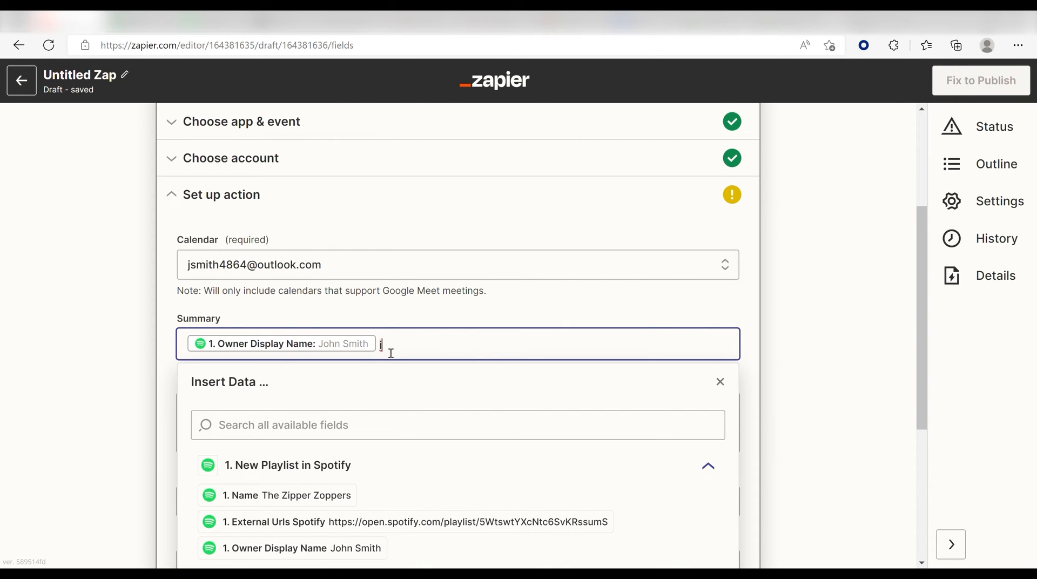
pyautogui.write('s hosting a virtual workout class')
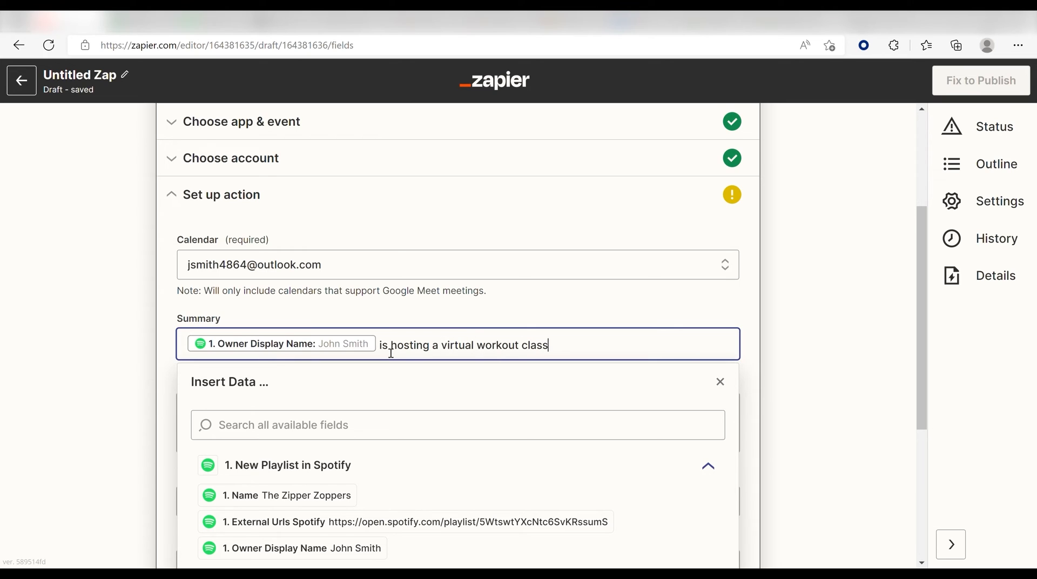
pyautogui.write('every Tuesday')
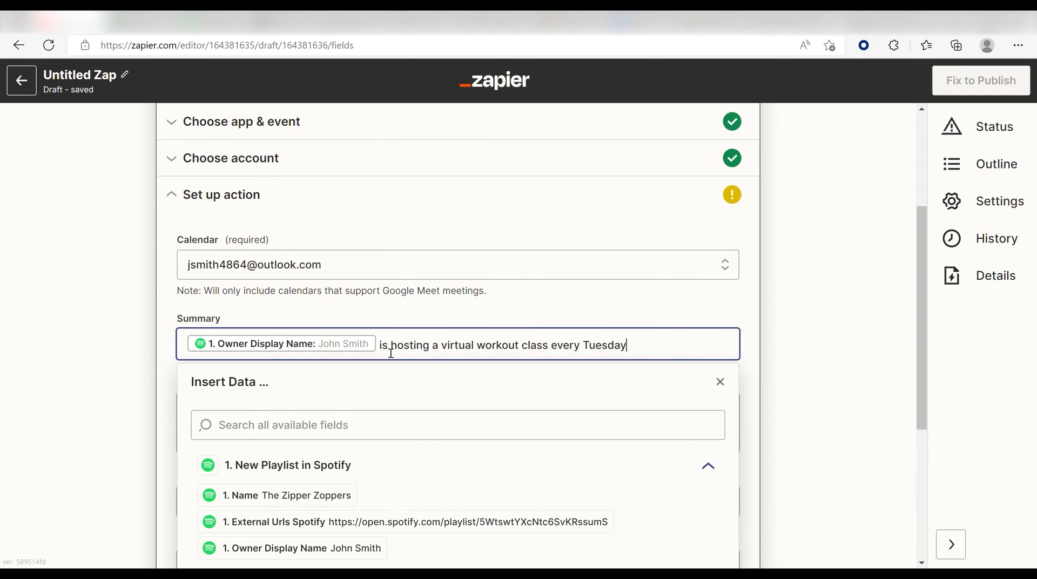
pyautogui.write('!')
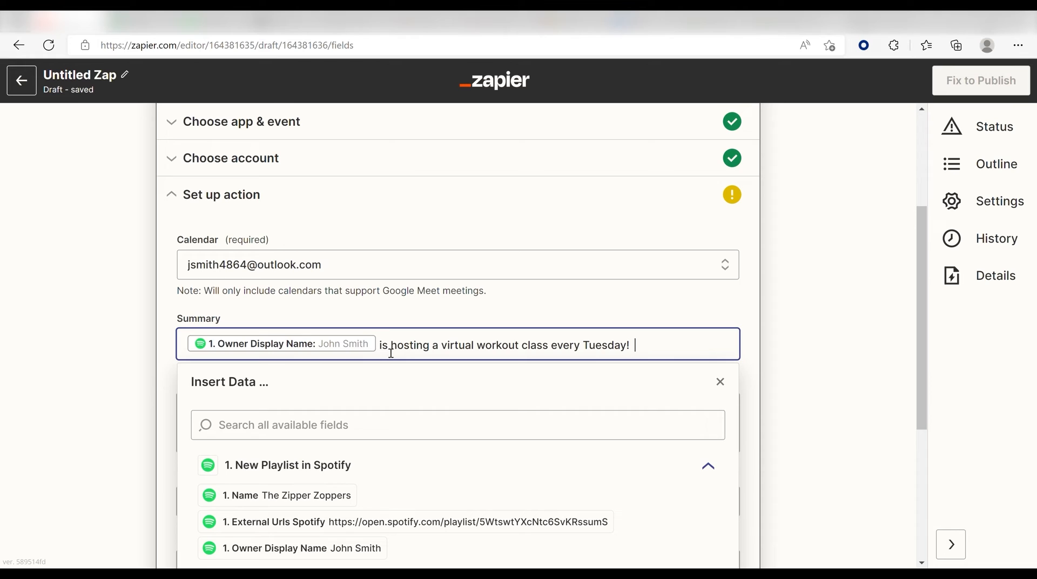
pyautogui.click(720, 382)
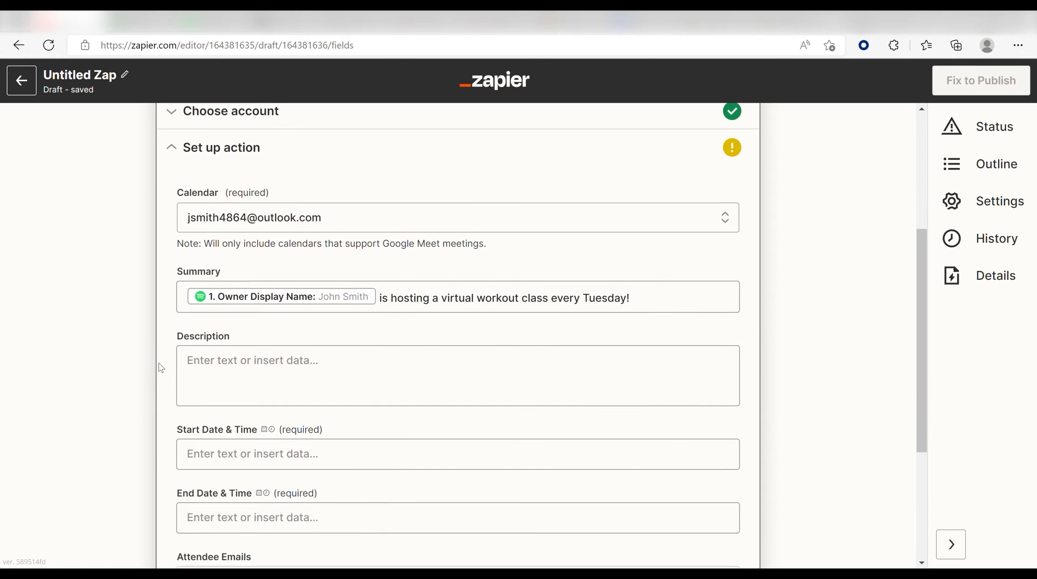
pyautogui.click(457, 376)
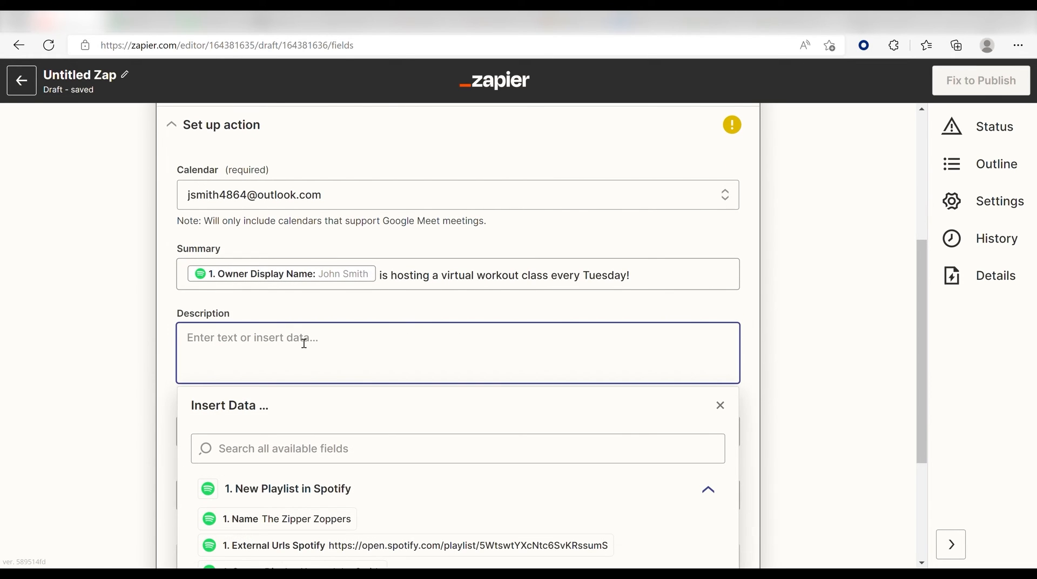
# Describe the meeting as 'Get your groove on with [playlist Name] in our weekly zumba class'.
pyautogui.write('Get your groove on with')
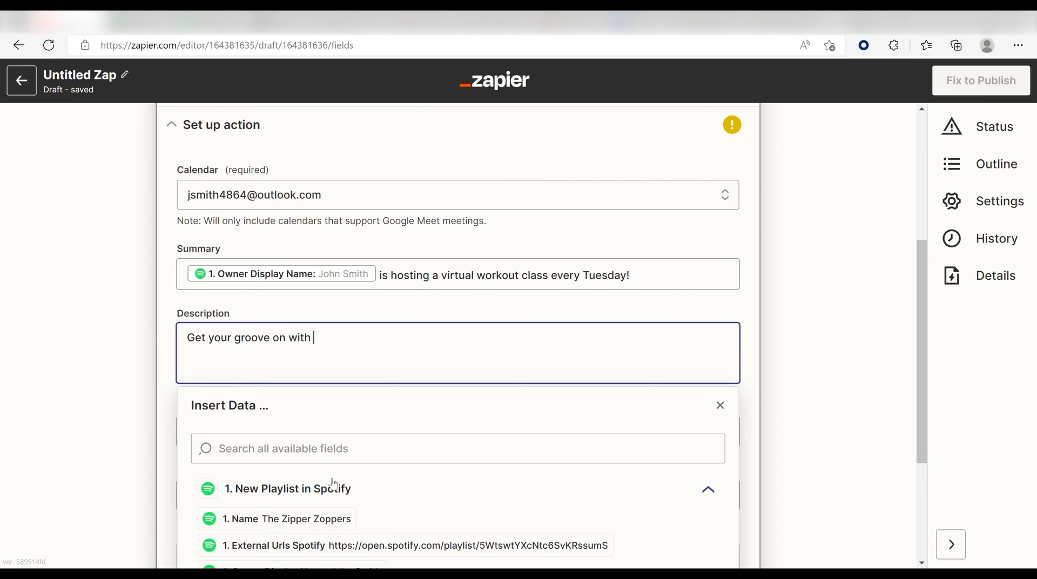
pyautogui.click(285, 518)
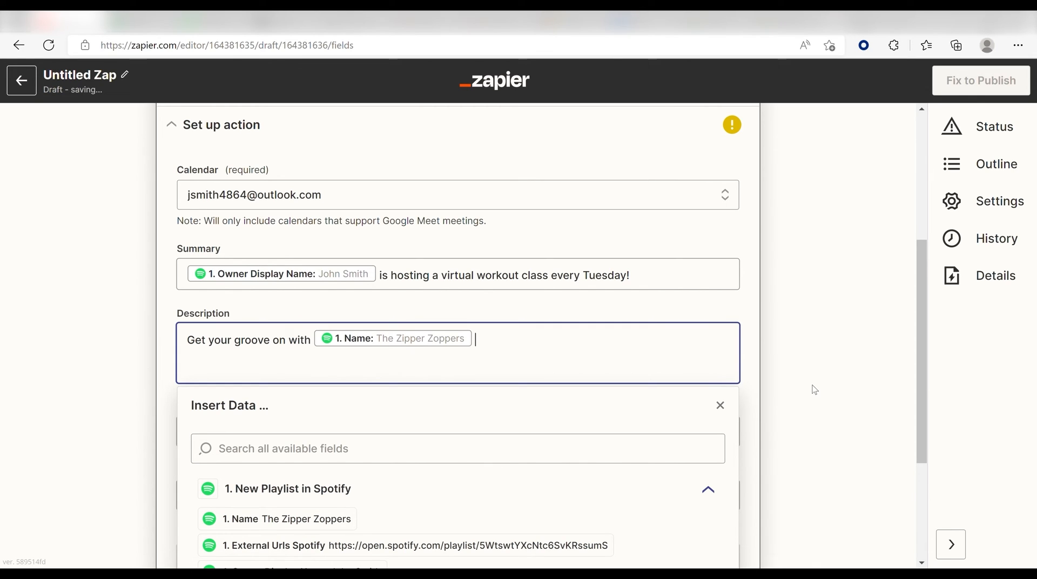
pyautogui.write('in our weekly z')
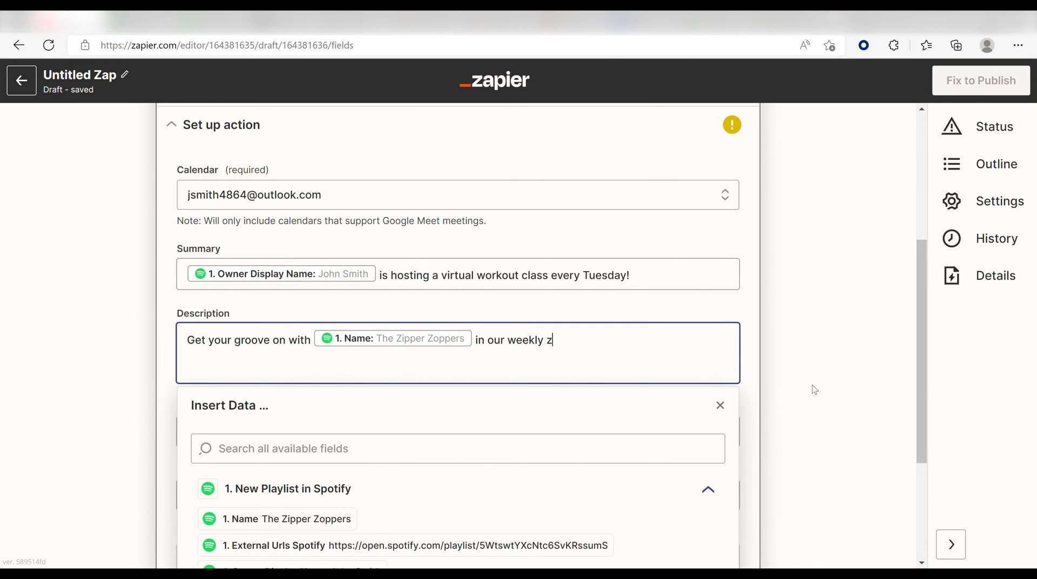
pyautogui.write('umba class, every Tuesday at 5pm!')
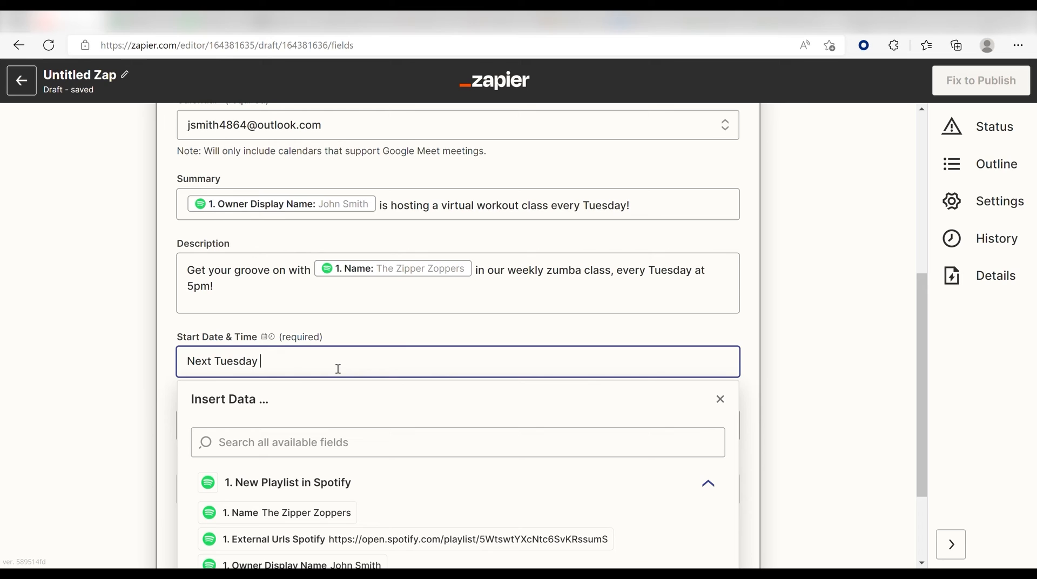
pyautogui.write('at 5pm')
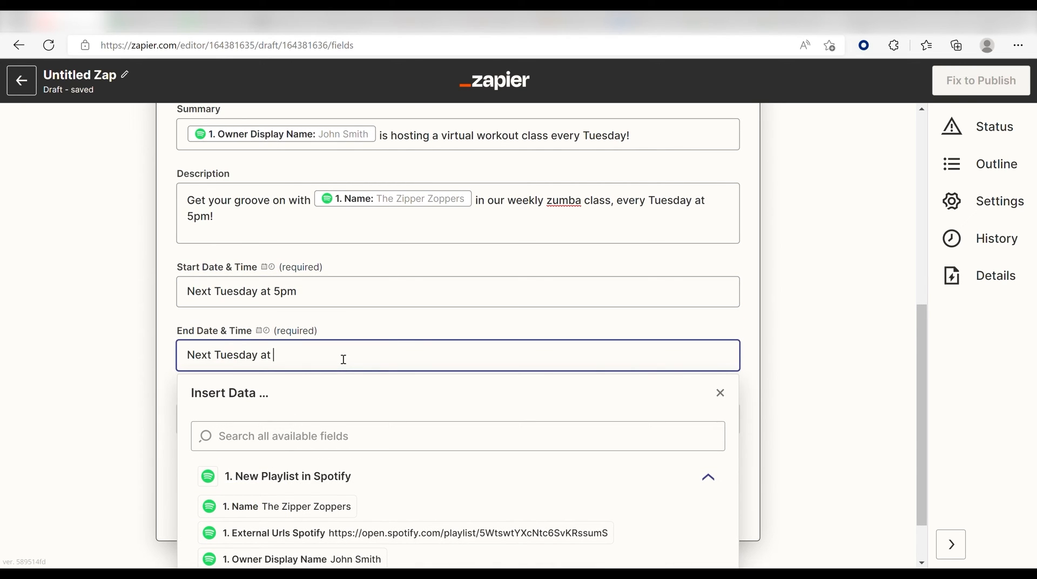
pyautogui.write('6pm')
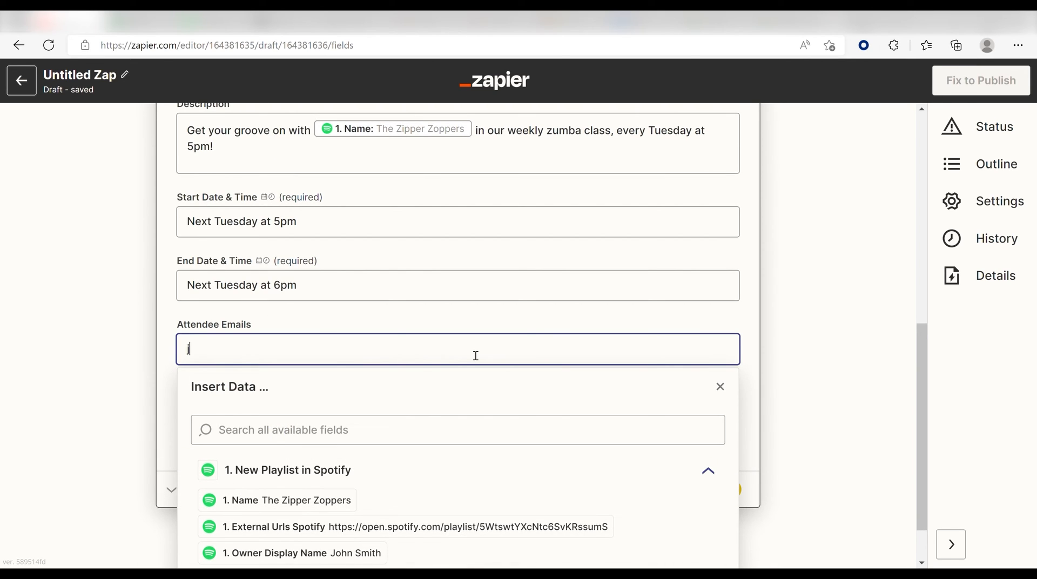
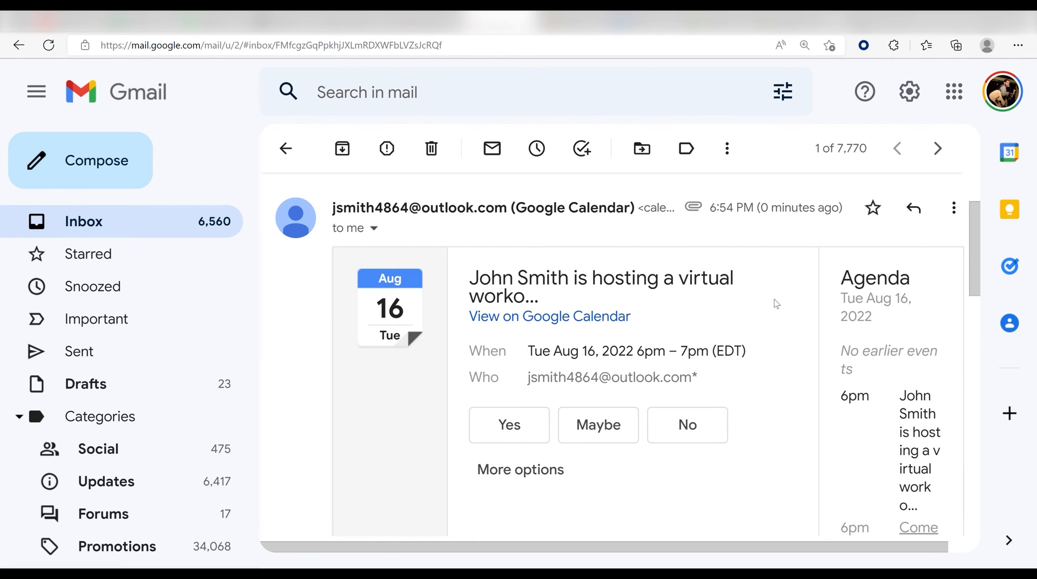
pyautogui.moveTo(731, 218)
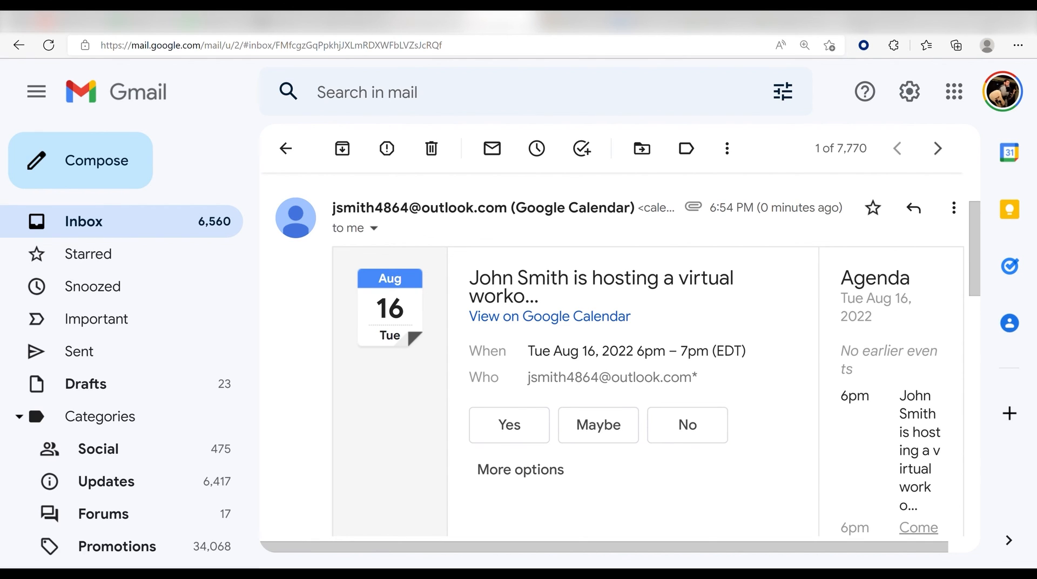
pyautogui.moveTo(674, 258)
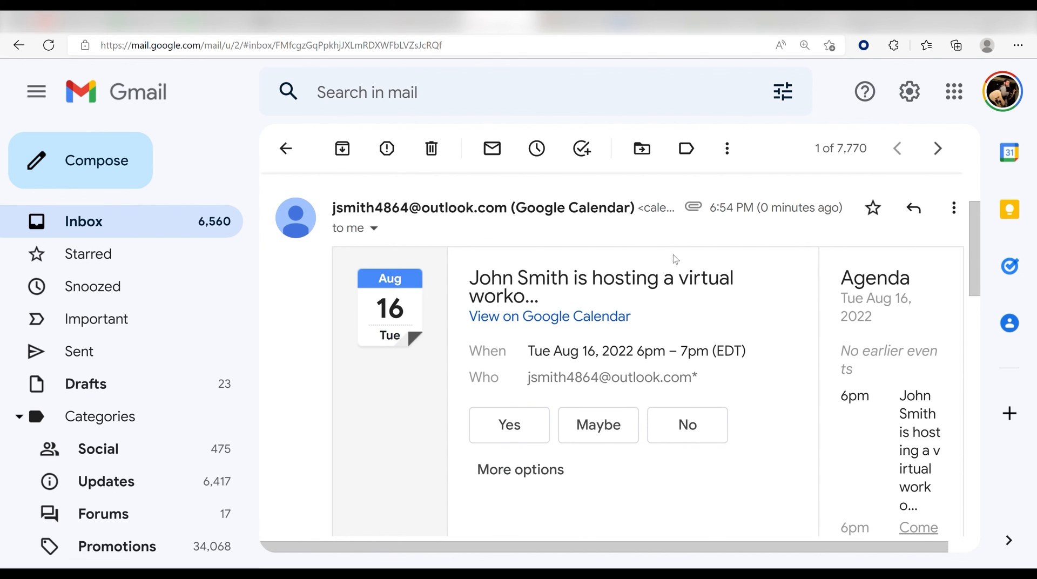